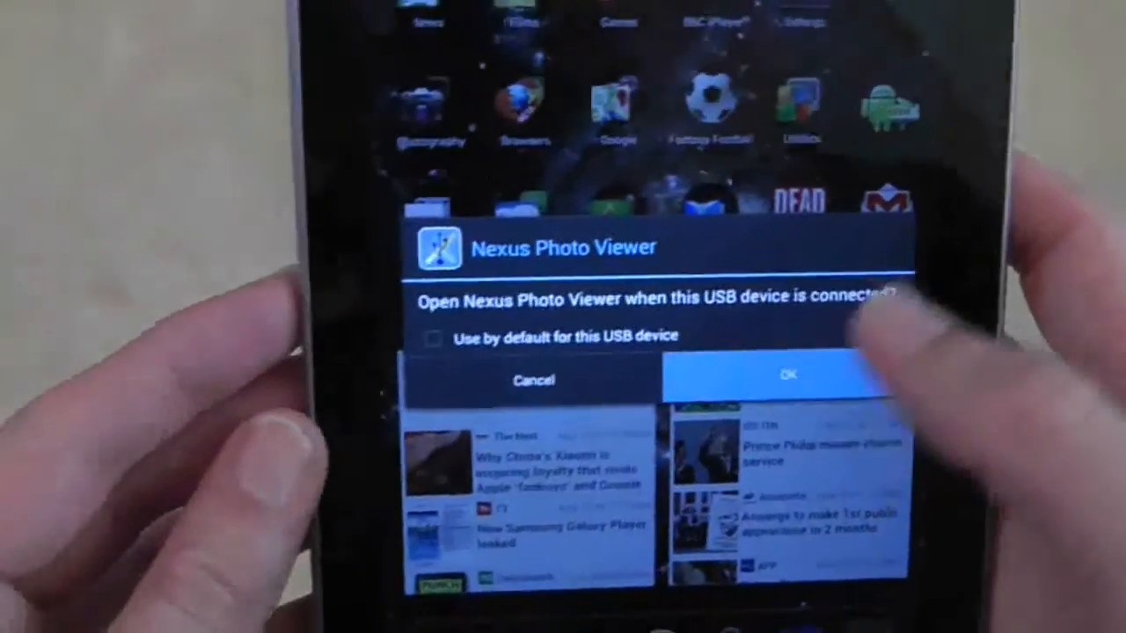
# Dismiss the 'Open Nexus Photo Viewer' USB device prompt on the Nexus 7.
pyautogui.click(787, 373)
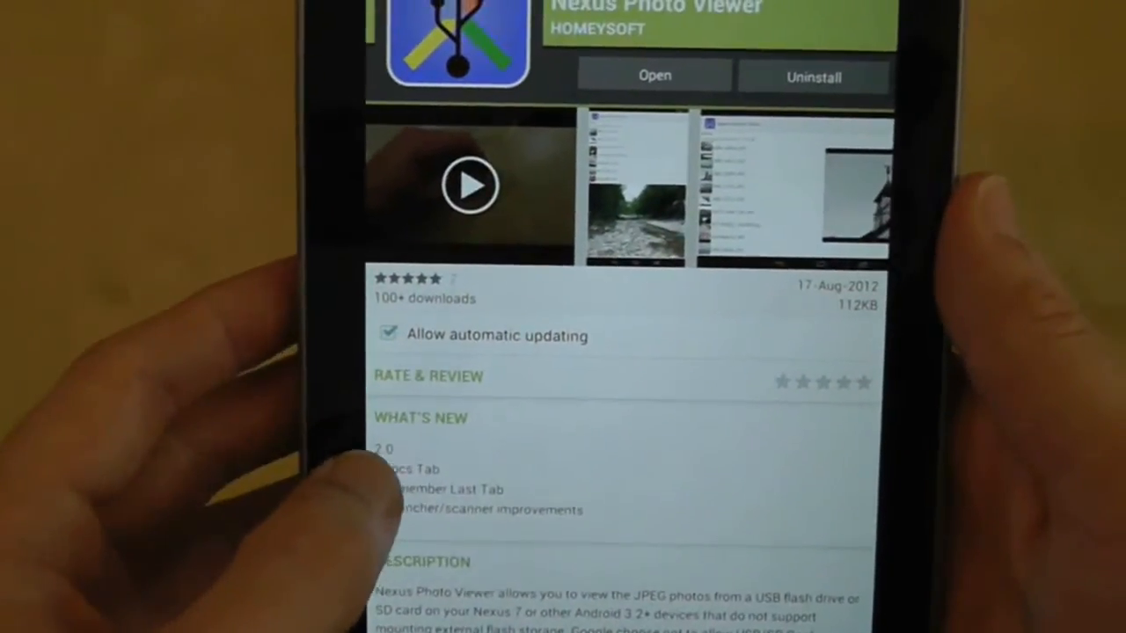
# Scroll the Nexus Photo Viewer page down to Homeysoft's Nexus Media Importer entry.
pyautogui.scroll(-3)
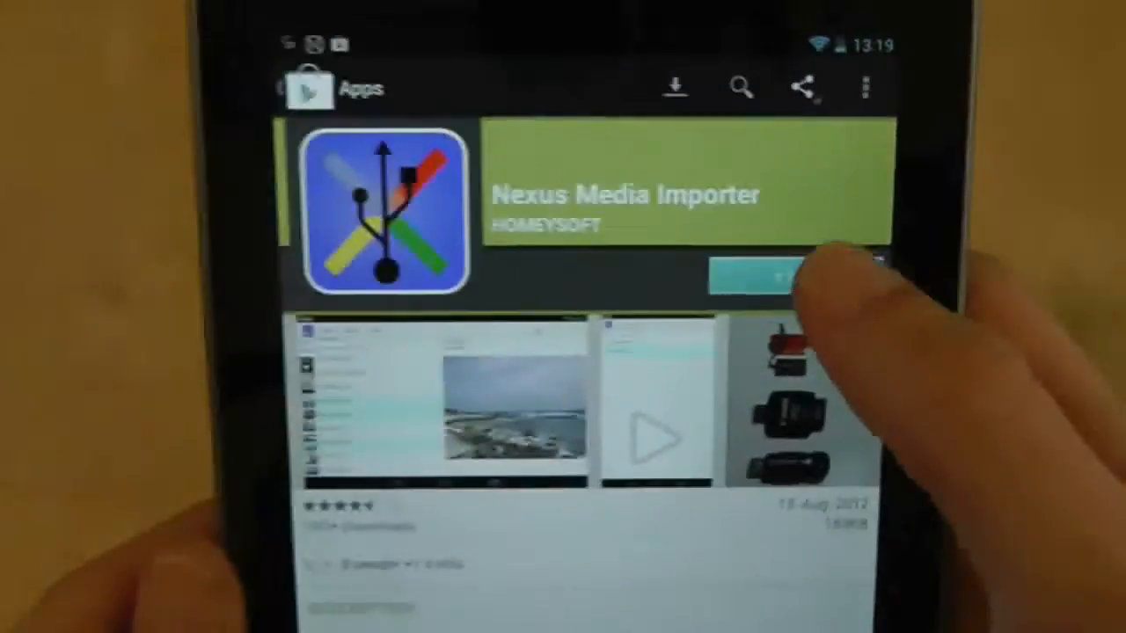
# Buy Nexus Media Importer, accepting its permissions so it installs.
pyautogui.click(756, 278)
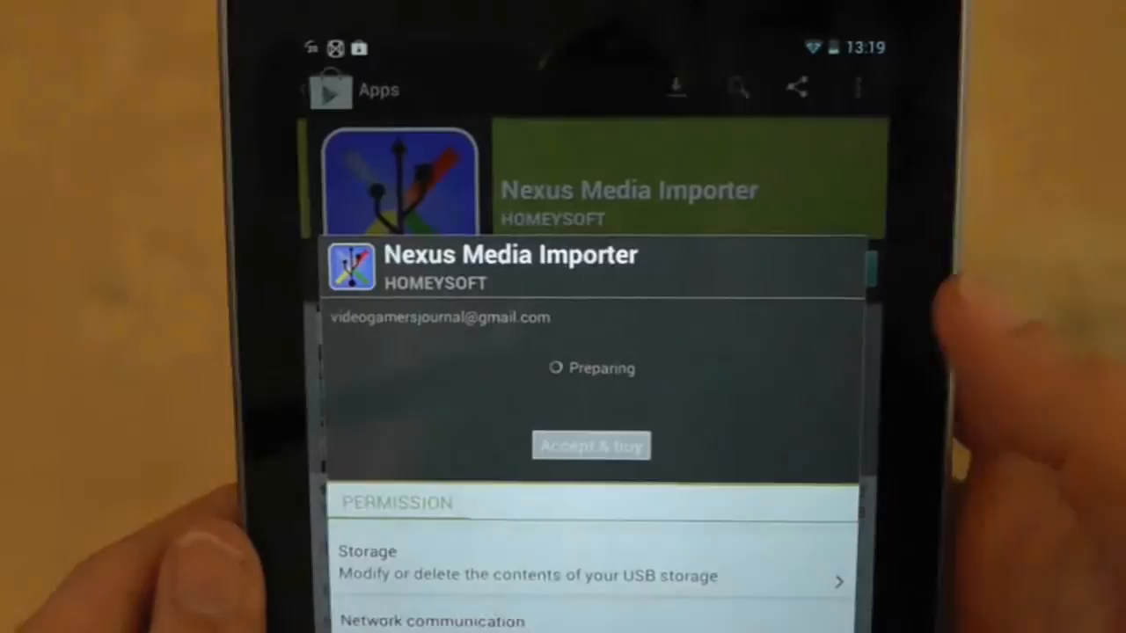
pyautogui.click(591, 447)
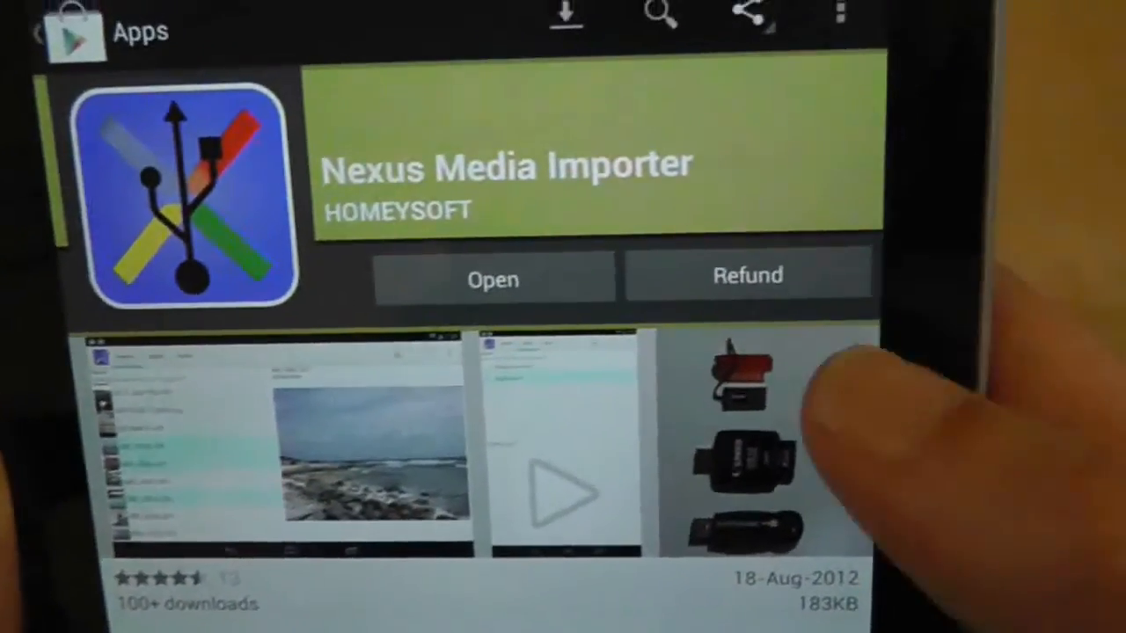
# Refund the Nexus Media Importer purchase, confirming its removal from the tablet.
pyautogui.click(746, 274)
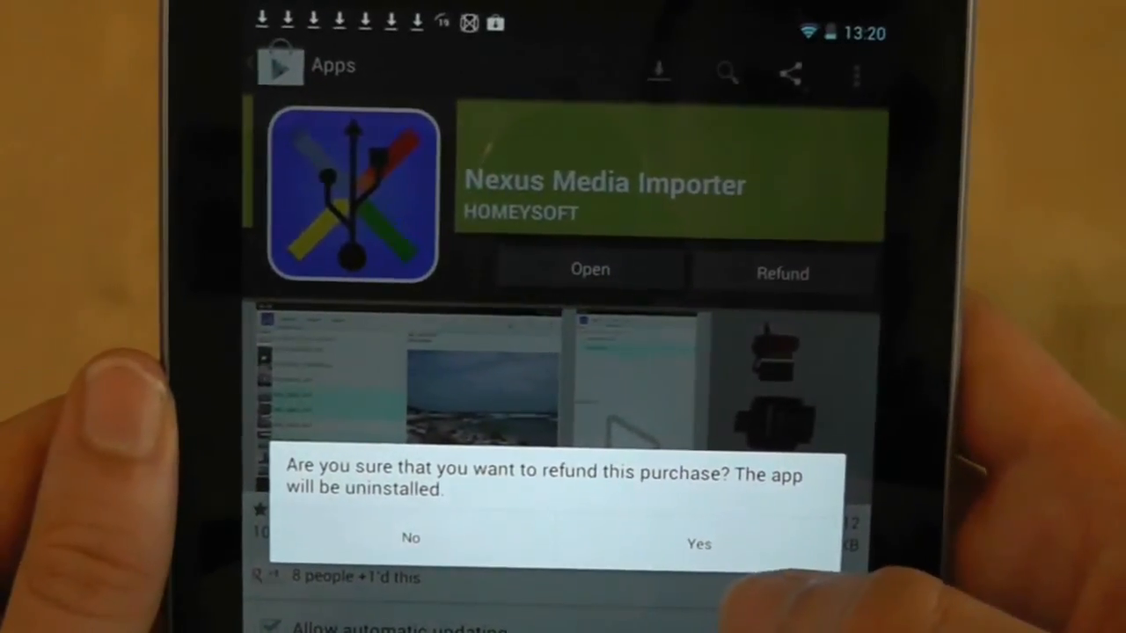
pyautogui.click(698, 543)
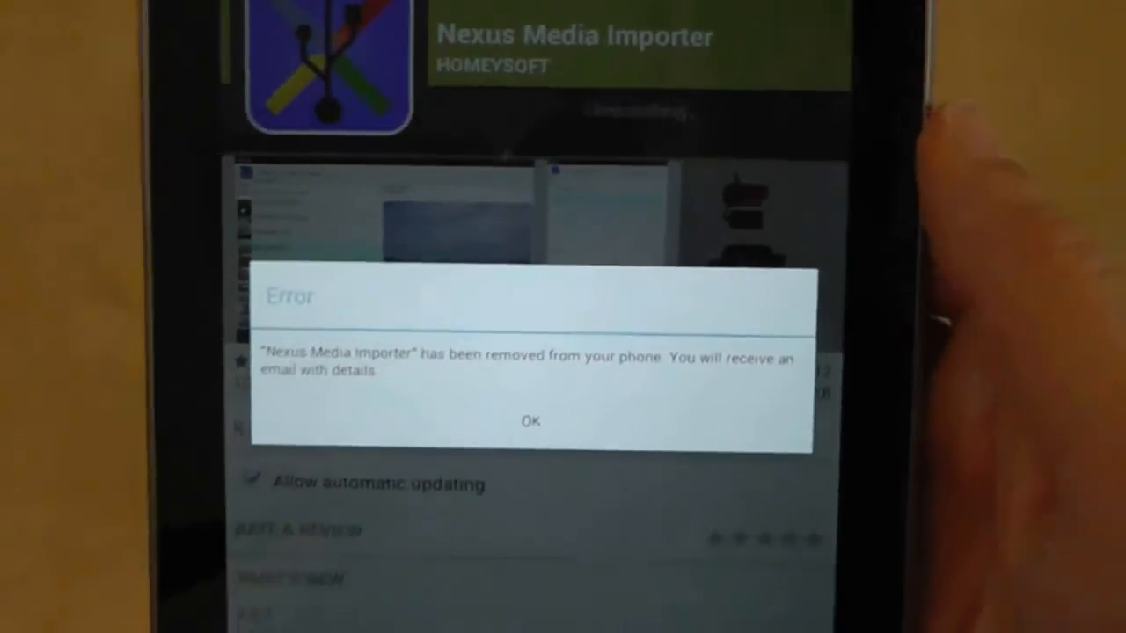
pyautogui.click(531, 422)
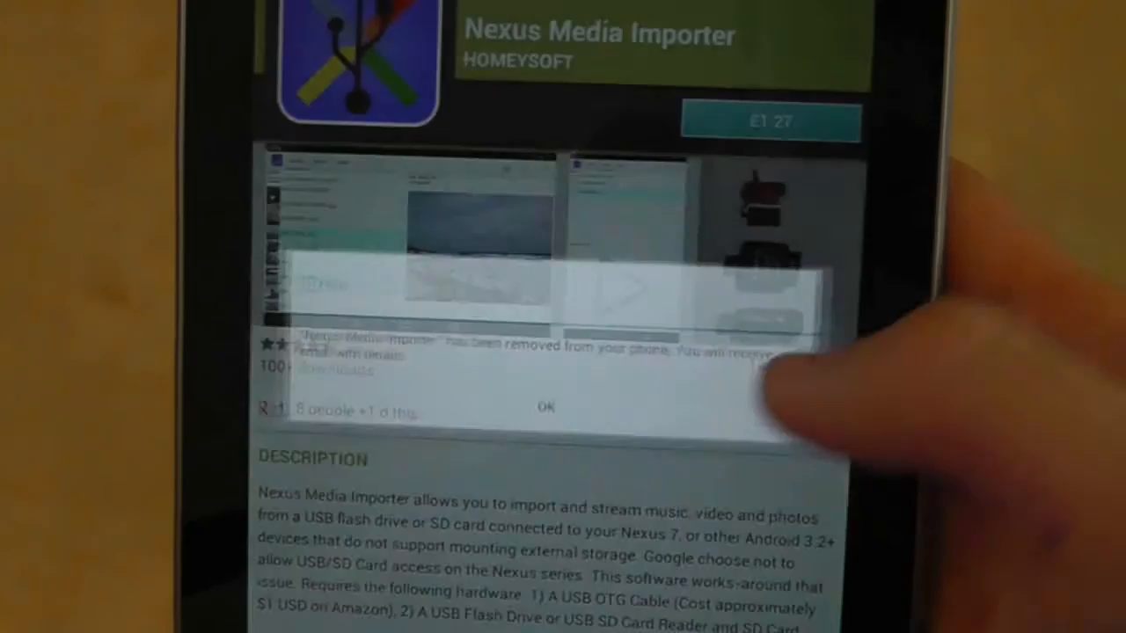